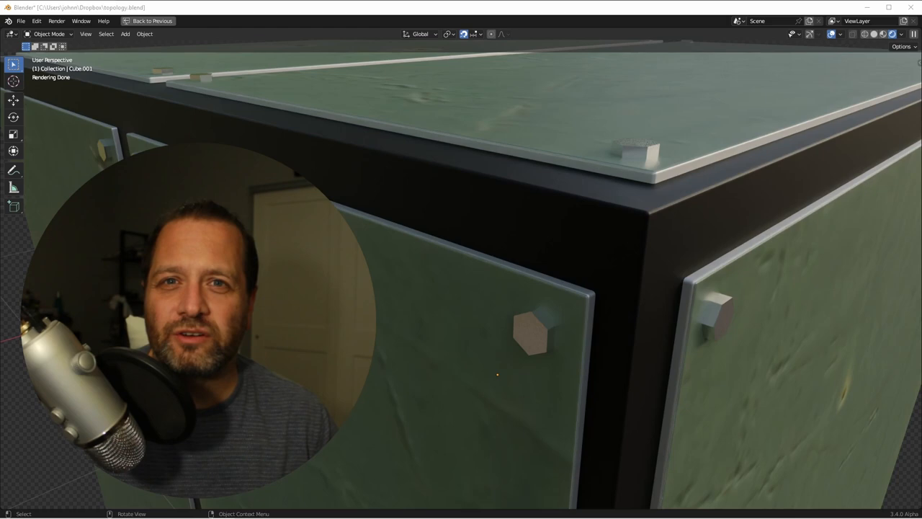
- Show the Plane's Geometry Nodes.001 tree with its Domain Size, Points and Join Geometry nodes
{"action": "left_click", "coordinate": [170, 21]}
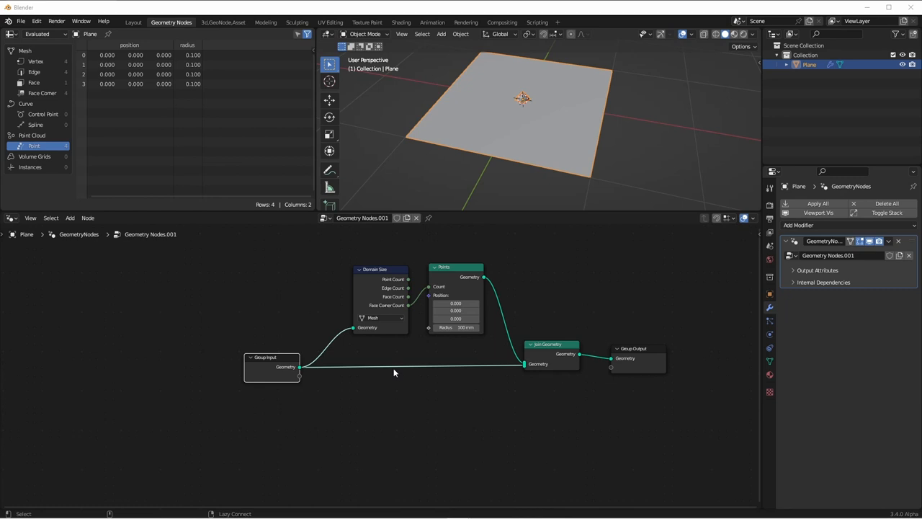
- Add a Vertex of Corner node and an Index node feeding its Corner Index
{"action": "left_click", "coordinate": [395, 372]}
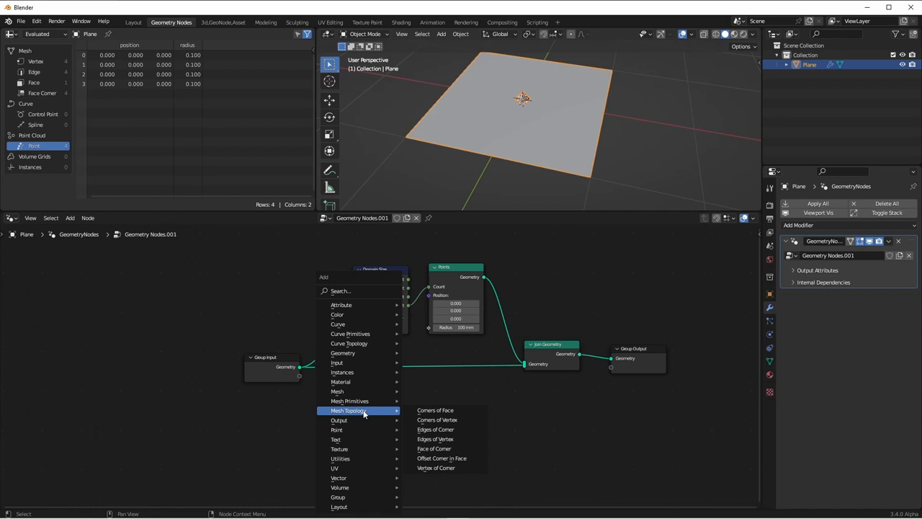
{"action": "left_click", "coordinate": [435, 467]}
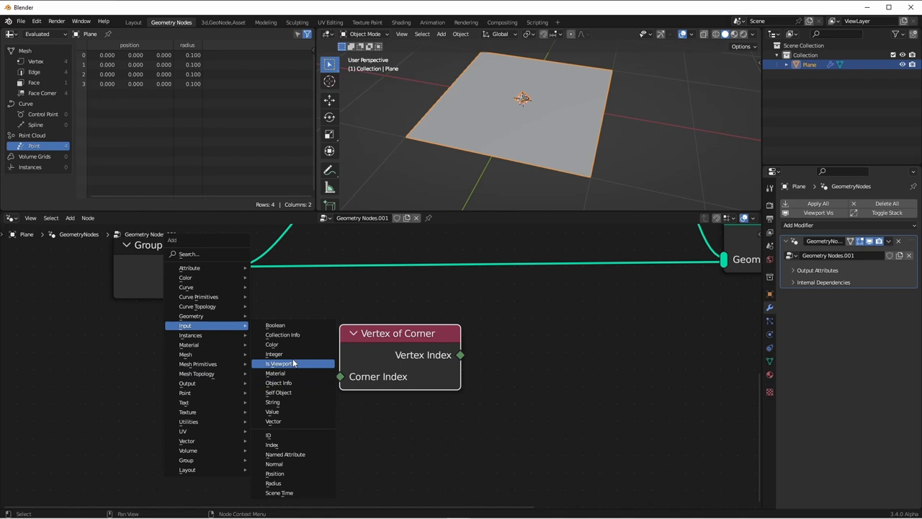
{"action": "left_click", "coordinate": [271, 443]}
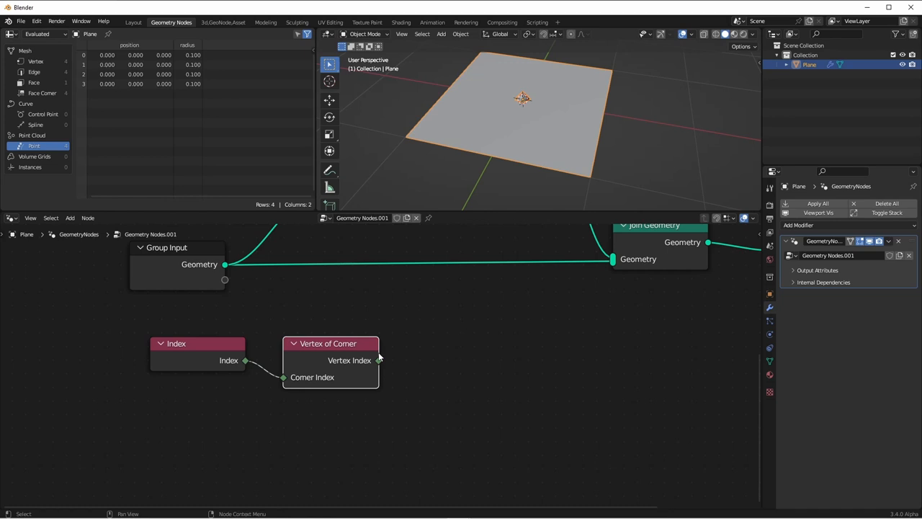
- Add a Field at Index node taking the vertex index and set its data type to Vector
{"action": "left_click", "coordinate": [69, 218]}
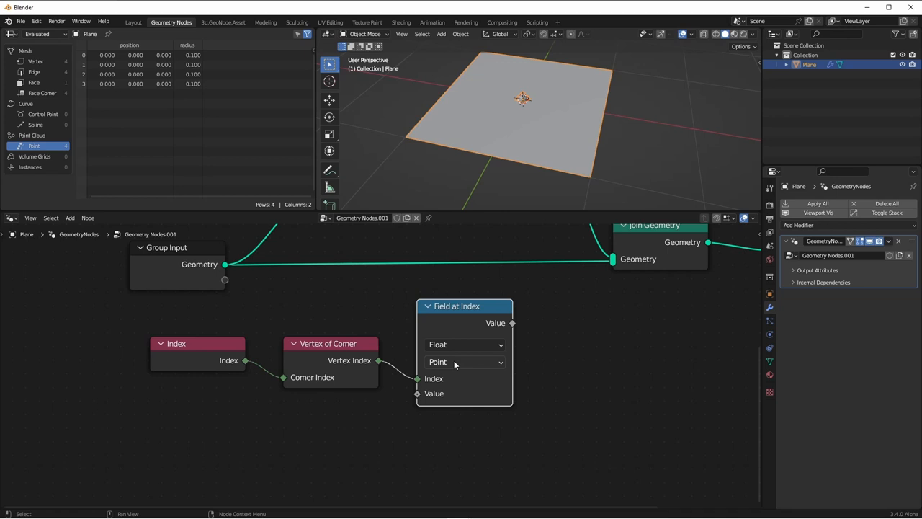
{"action": "mouse_move", "coordinate": [369, 371]}
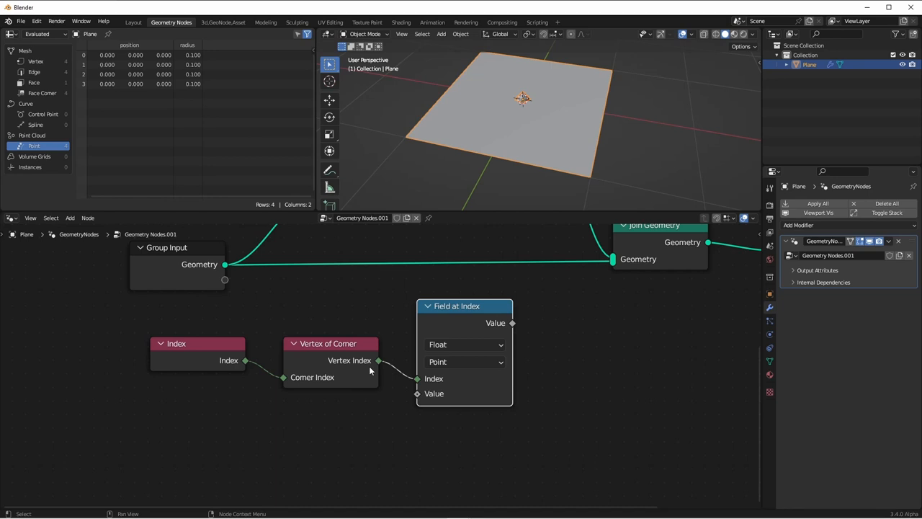
{"action": "mouse_move", "coordinate": [464, 362]}
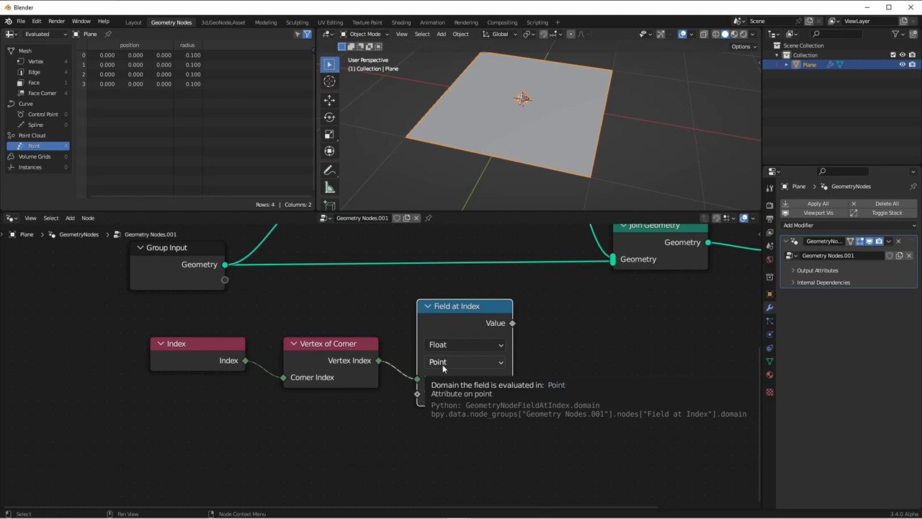
{"action": "left_click", "coordinate": [464, 343]}
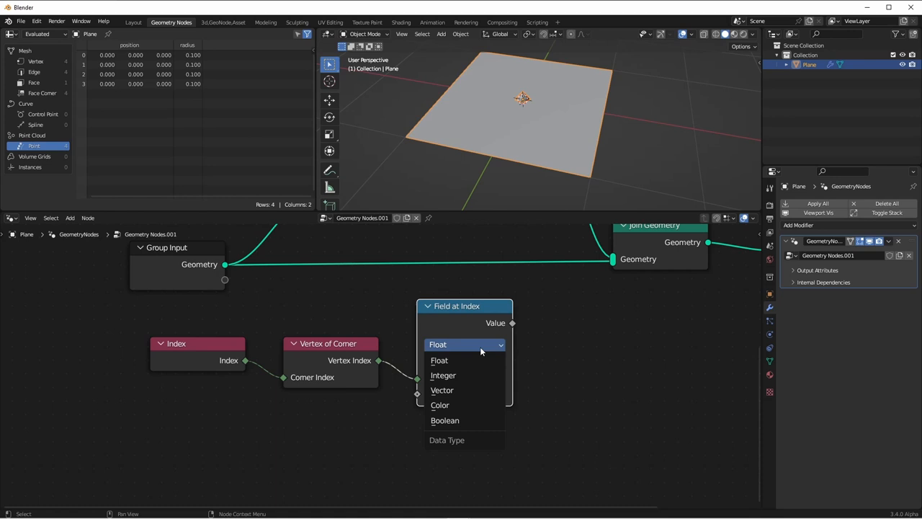
{"action": "left_click", "coordinate": [441, 389]}
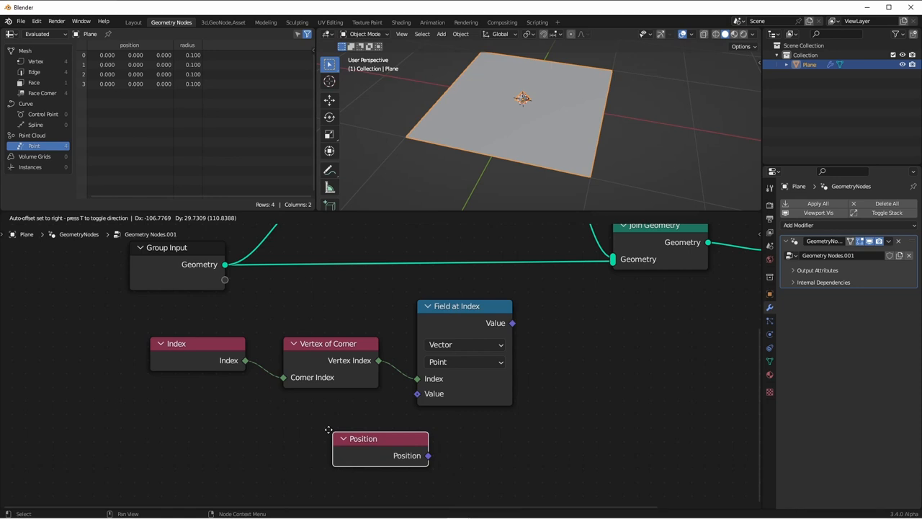
- Feed Position into Field at Index and route the corner position chain toward Sample Index
{"action": "left_click_drag", "start_coordinate": [328, 429], "coordinate": [594, 398]}
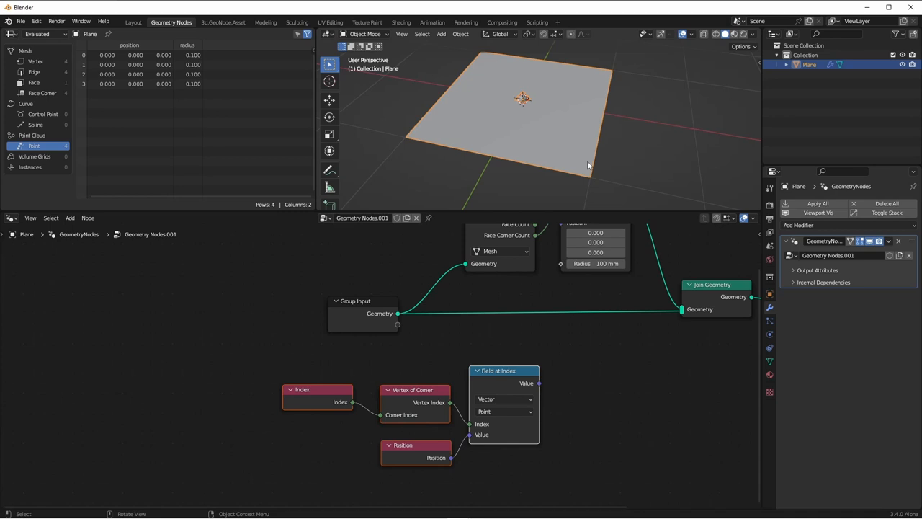
{"action": "left_click", "coordinate": [70, 217]}
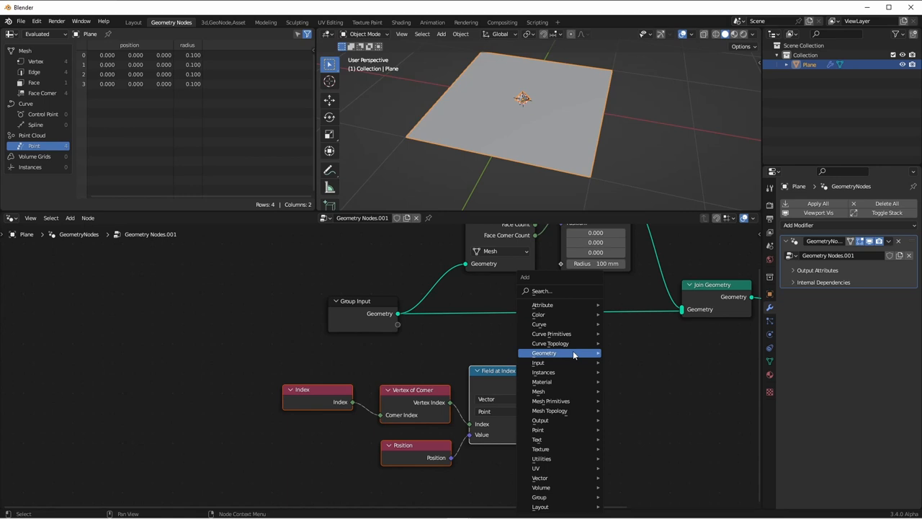
{"action": "left_click", "coordinate": [545, 352]}
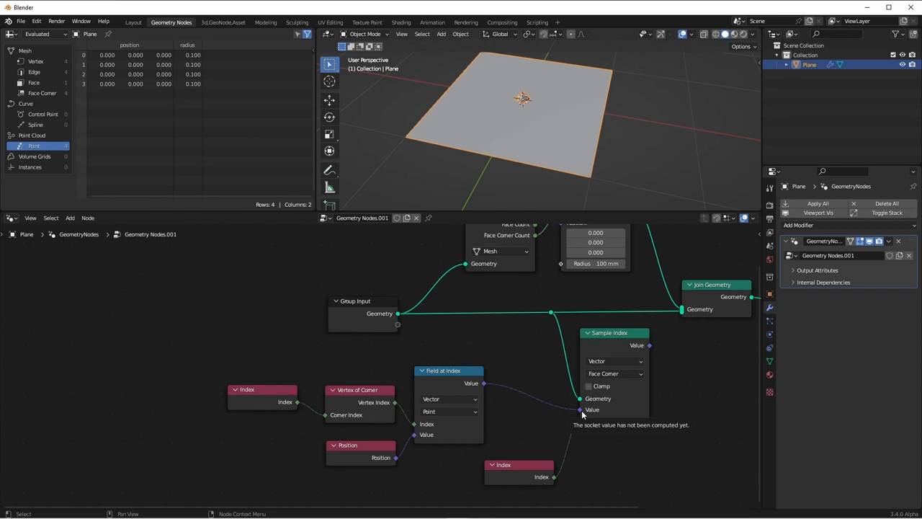
{"action": "mouse_move", "coordinate": [449, 411]}
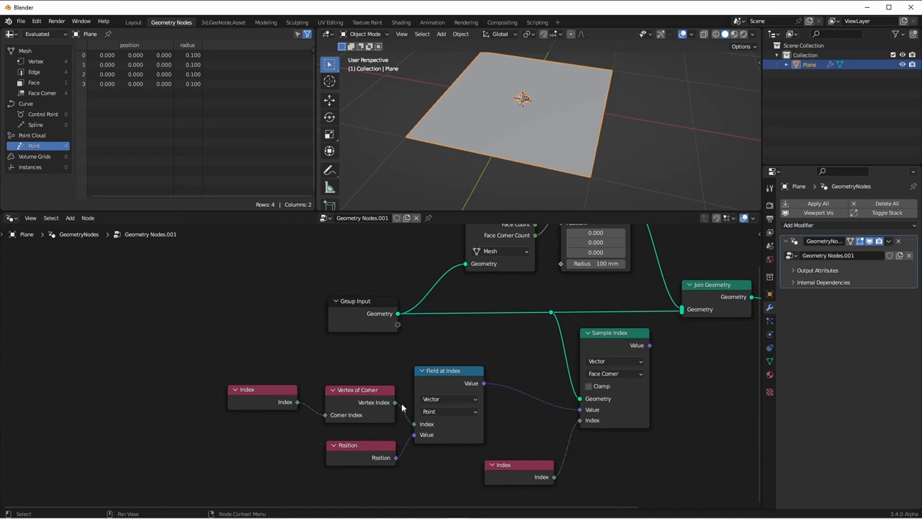
{"action": "left_click_drag", "start_coordinate": [262, 389], "coordinate": [271, 401]}
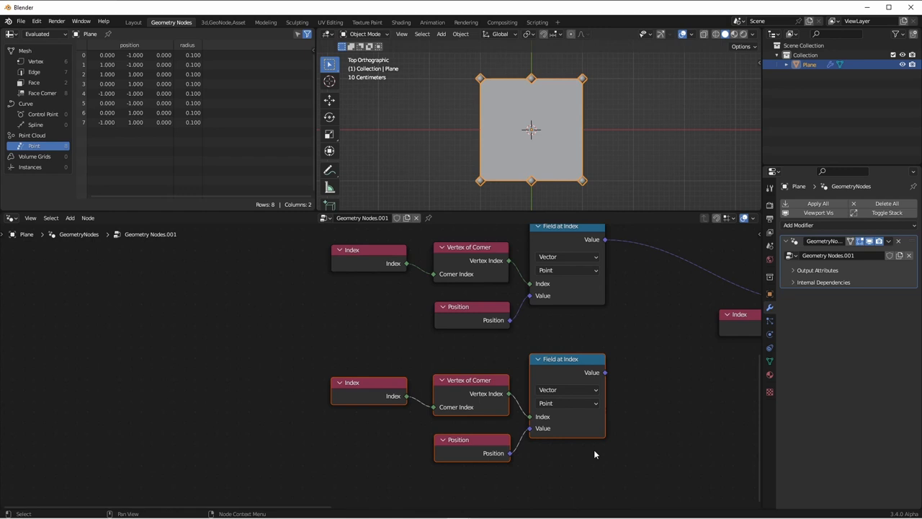
{"action": "mouse_move", "coordinate": [431, 323]}
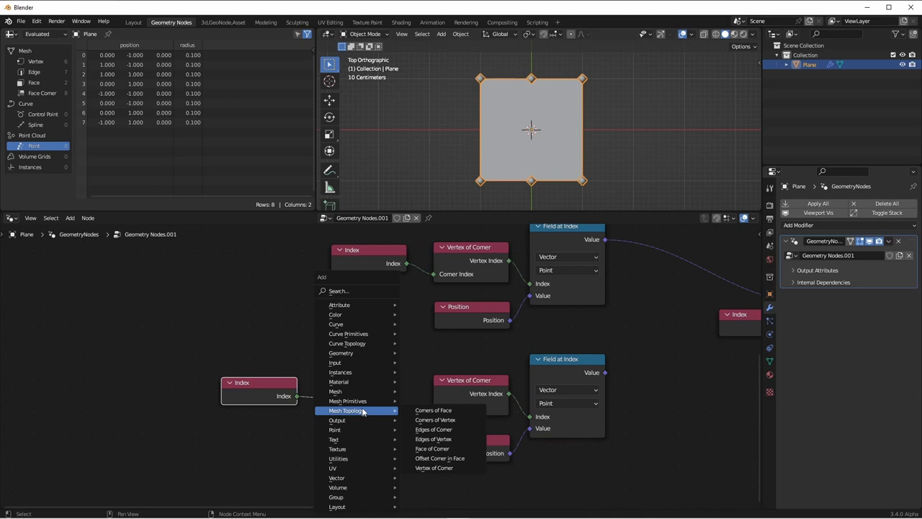
- Insert an Offset Corner in Face node between Index and Vertex of Corner in the copied chains
{"action": "left_click", "coordinate": [439, 458]}
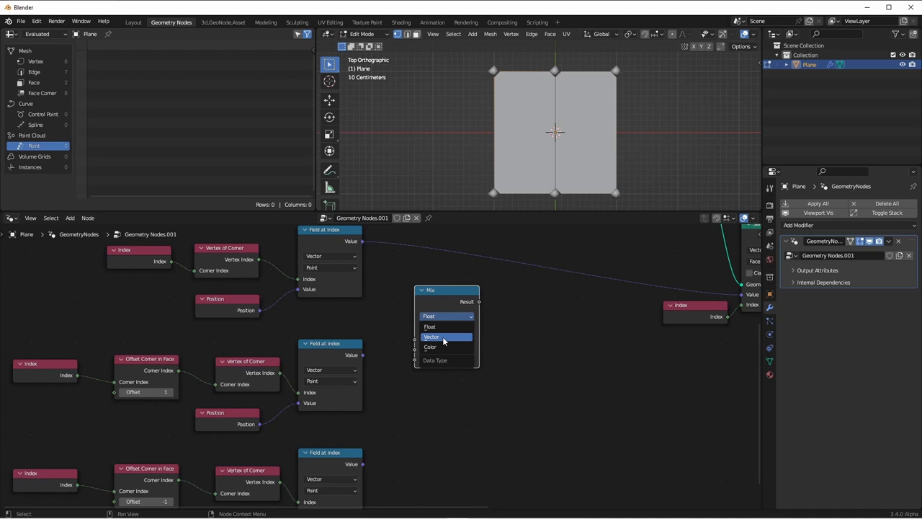
- Set the Mix node's data type to Vector so it blends corner positions
{"action": "left_click", "coordinate": [432, 337]}
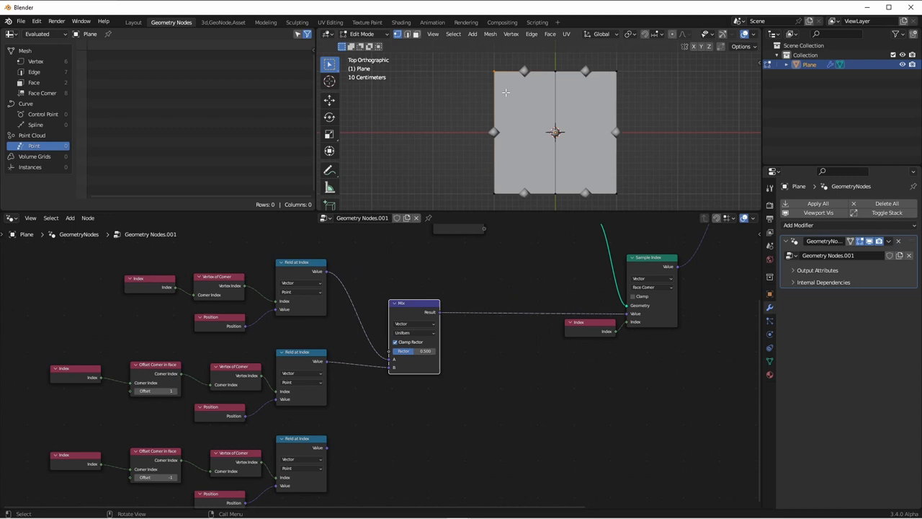
{"action": "mouse_move", "coordinate": [556, 72]}
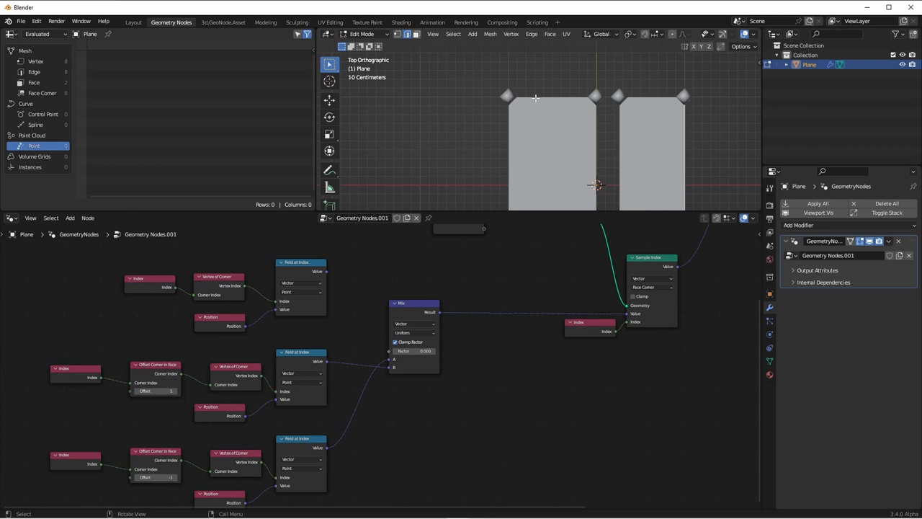
{"action": "mouse_move", "coordinate": [522, 110]}
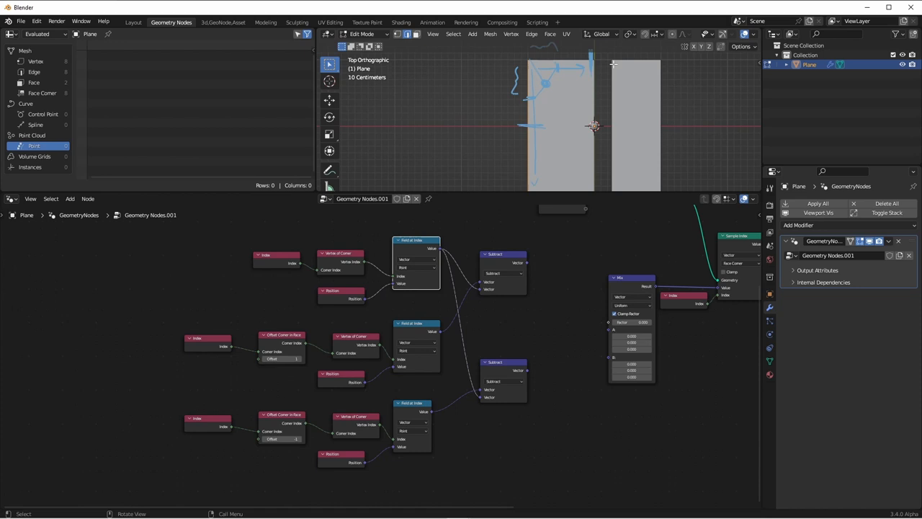
{"action": "mouse_move", "coordinate": [559, 122]}
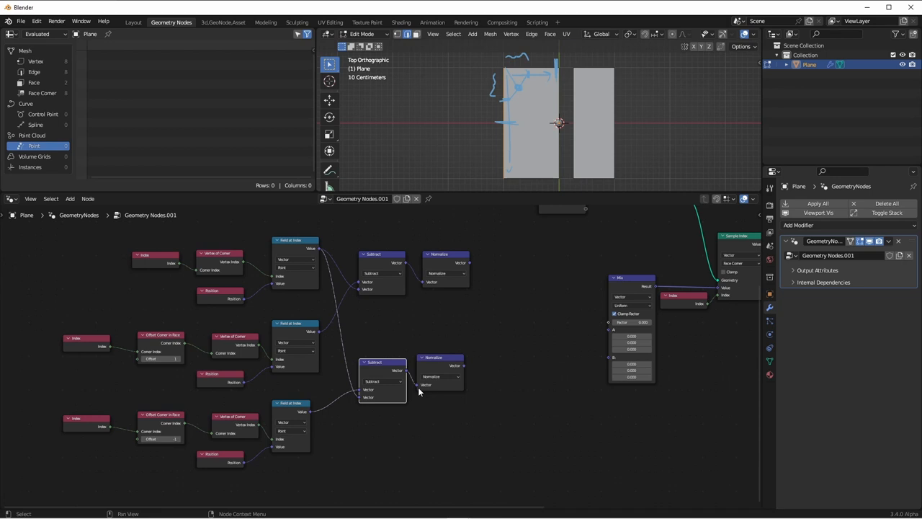
{"action": "mouse_move", "coordinate": [559, 89]}
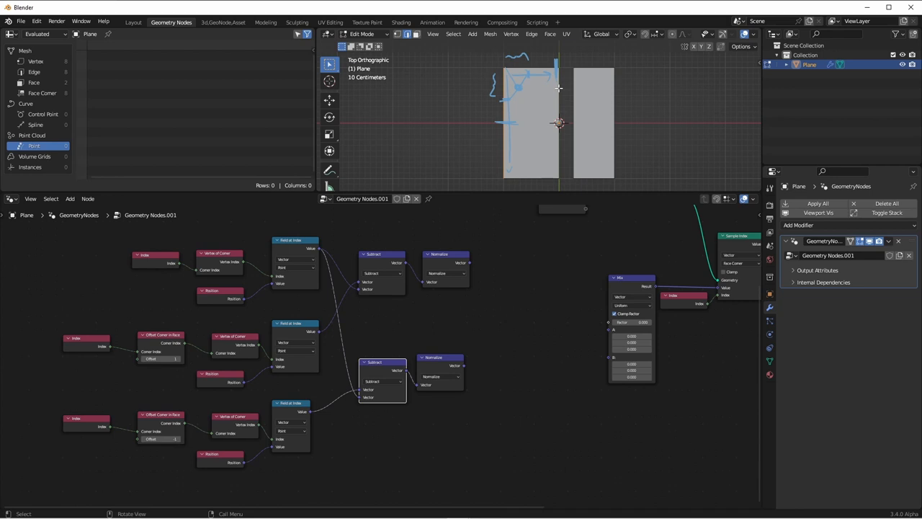
{"action": "mouse_move", "coordinate": [461, 193]}
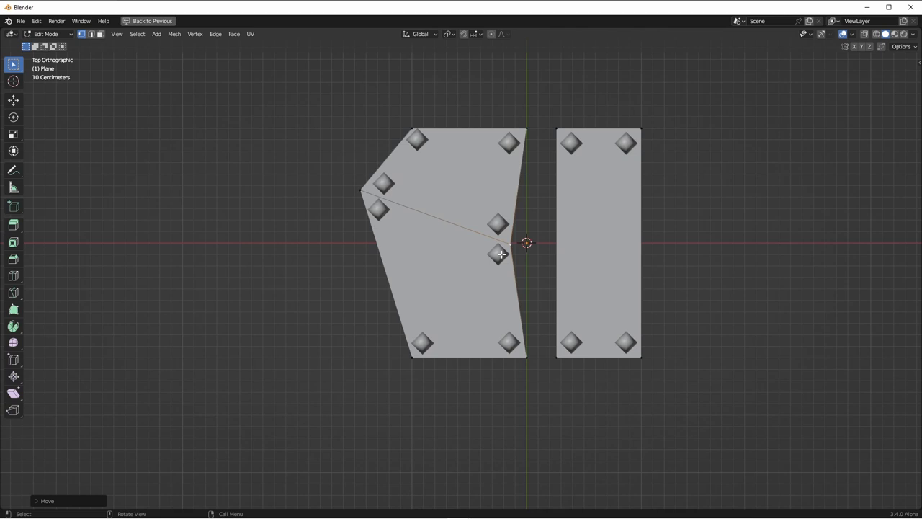
{"action": "left_click", "coordinate": [170, 23]}
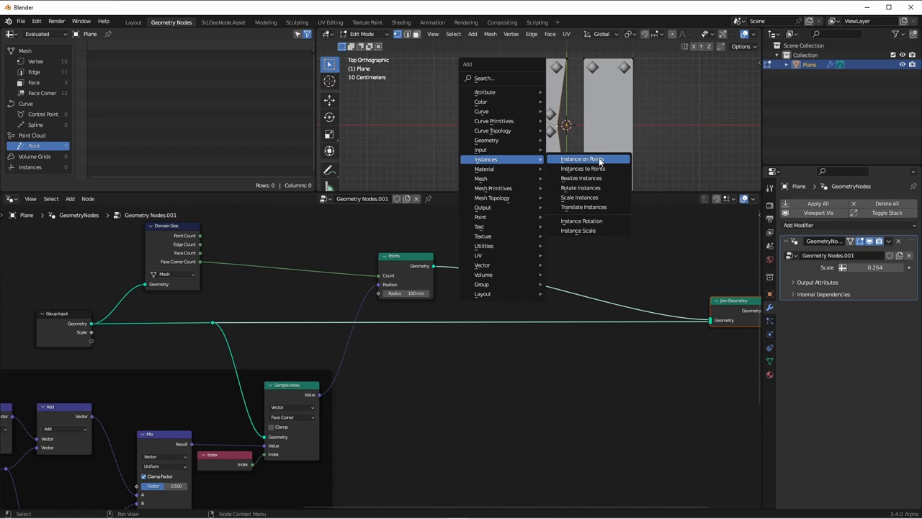
- Add an Instance on Points node placing the Cylinder on the generated points
{"action": "left_click", "coordinate": [582, 159]}
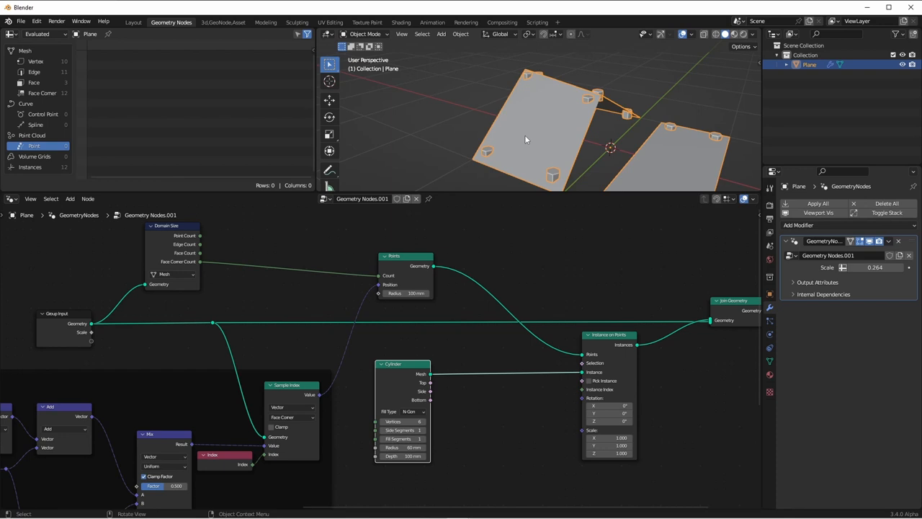
{"action": "mouse_move", "coordinate": [512, 337]}
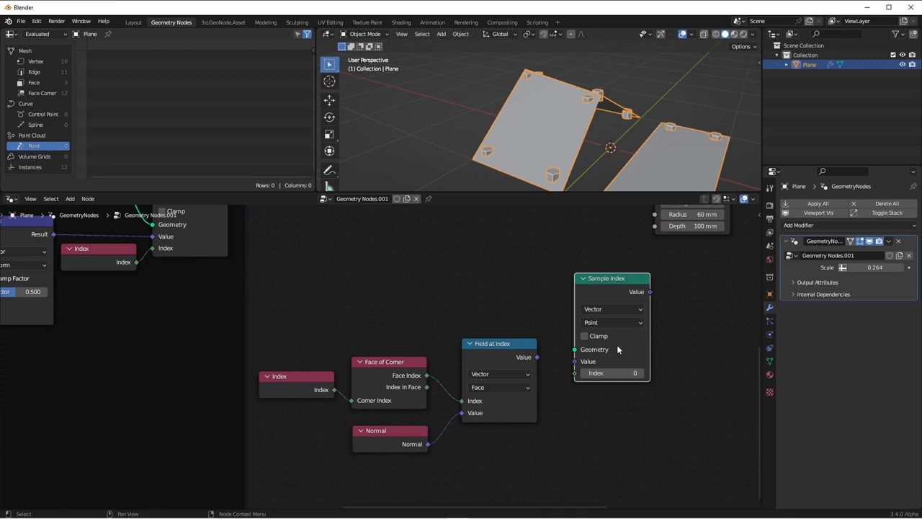
- Connect the face normals from Field at Index into the Sample Index node
{"action": "left_click", "coordinate": [612, 323]}
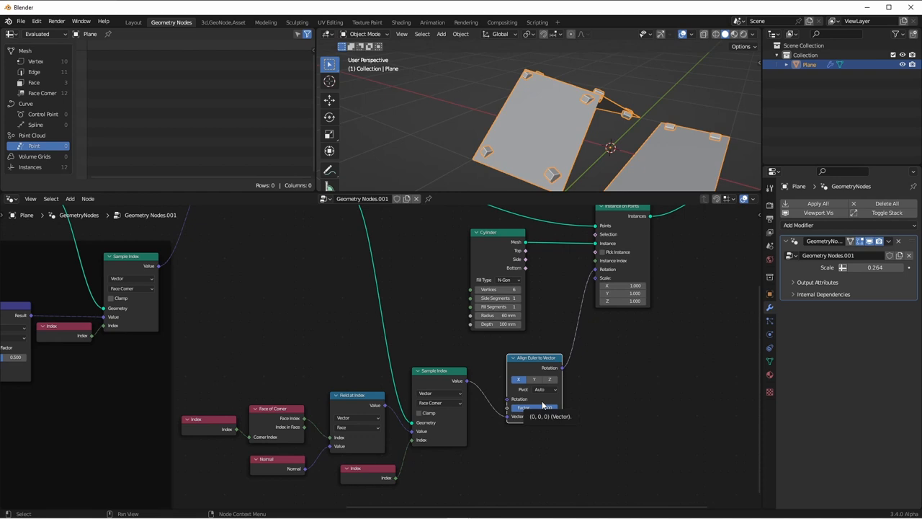
{"action": "mouse_move", "coordinate": [550, 380]}
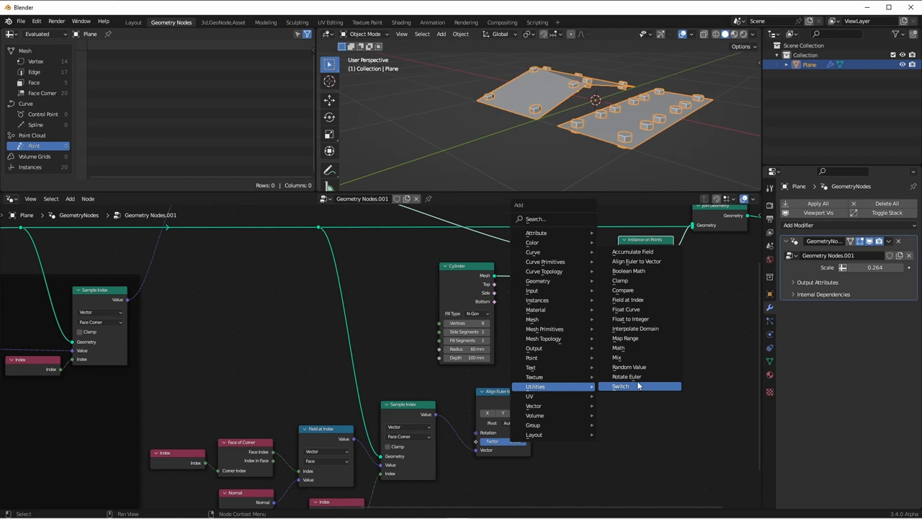
- Add a Rotate Euler node and feed the Random Value into the Combine XYZ Z rotation
{"action": "left_click", "coordinate": [625, 376]}
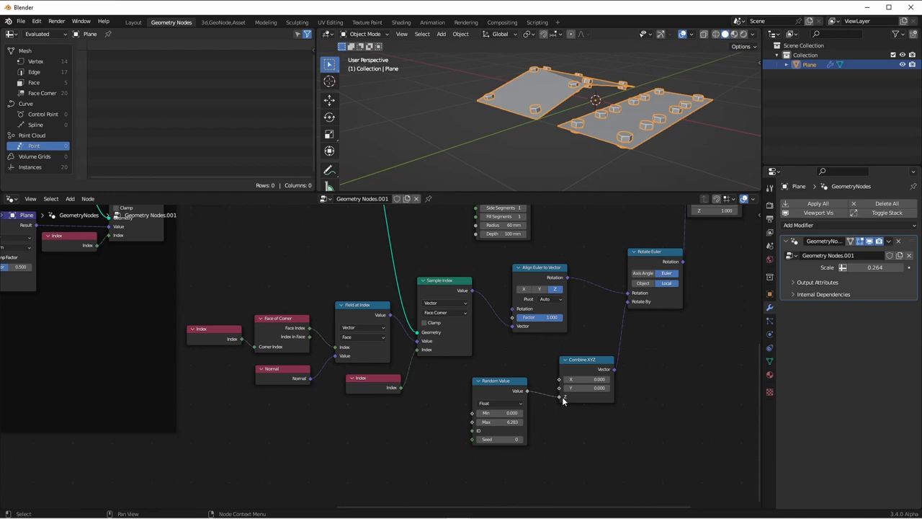
{"action": "left_click_drag", "start_coordinate": [590, 108], "coordinate": [634, 173]}
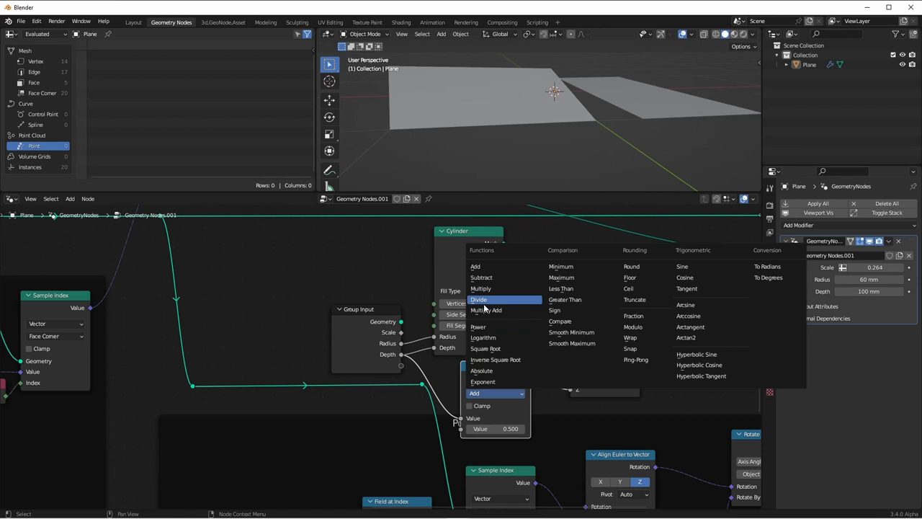
- Set the Math node between the radius/depth group inputs to Divide
{"action": "left_click", "coordinate": [479, 298]}
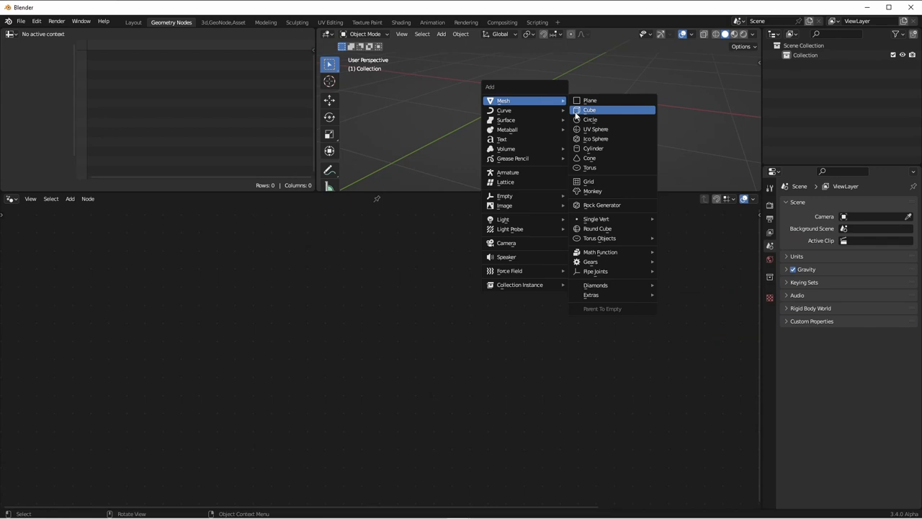
- Add a cube to the empty scene as the base for the panel node tree
{"action": "left_click", "coordinate": [589, 110]}
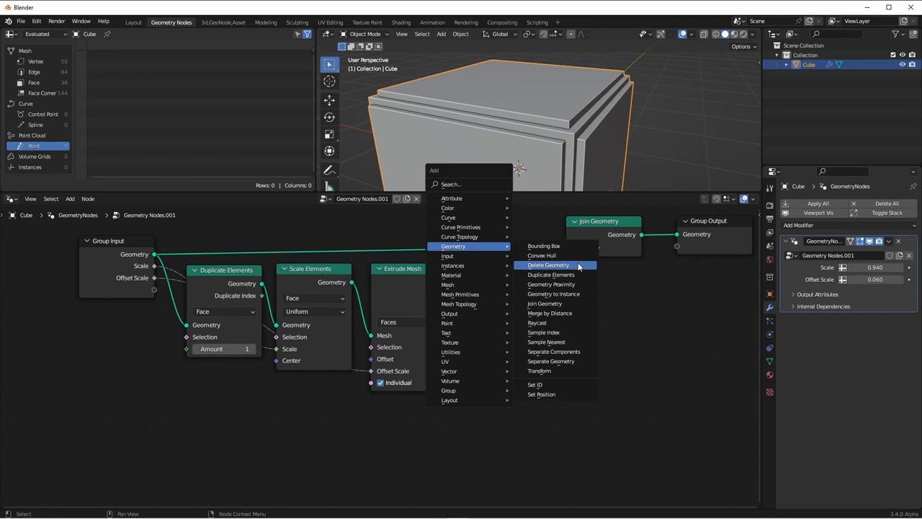
- Add Delete Geometry nodes to trim the panels and place the Corner Bolts group on them
{"action": "left_click", "coordinate": [547, 265]}
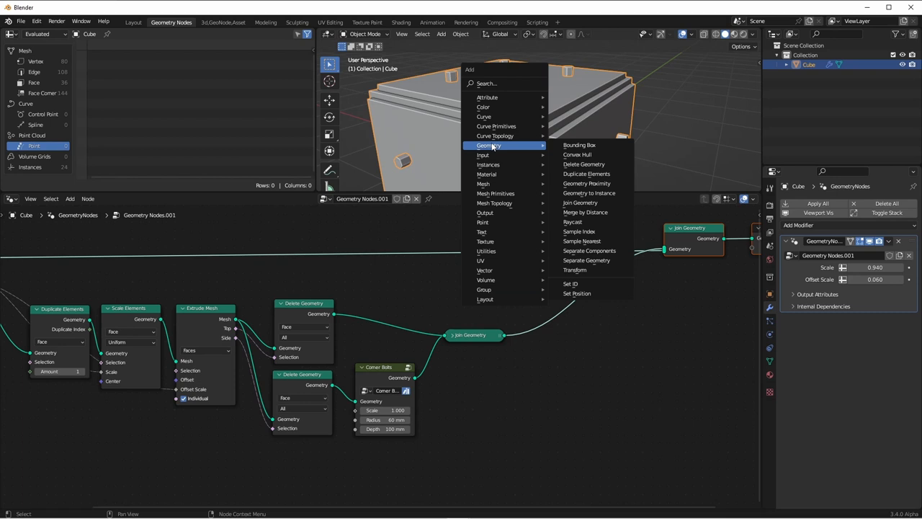
{"action": "left_click", "coordinate": [585, 212]}
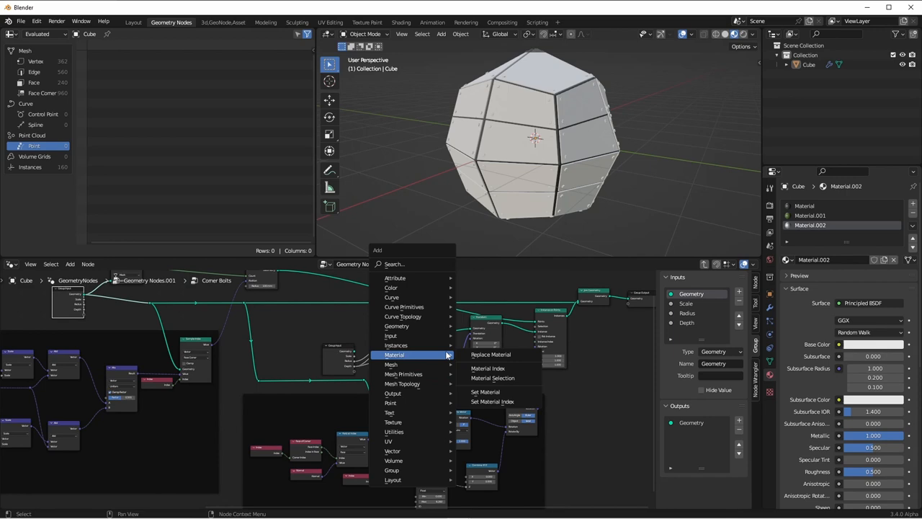
- Add a Set Material node assigning Material.001 to the panels before Join Geometry
{"action": "left_click", "coordinate": [484, 392]}
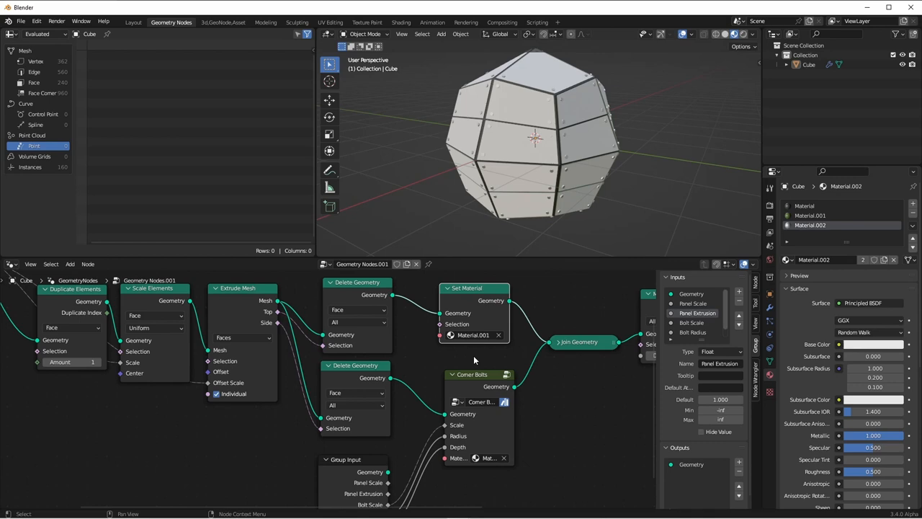